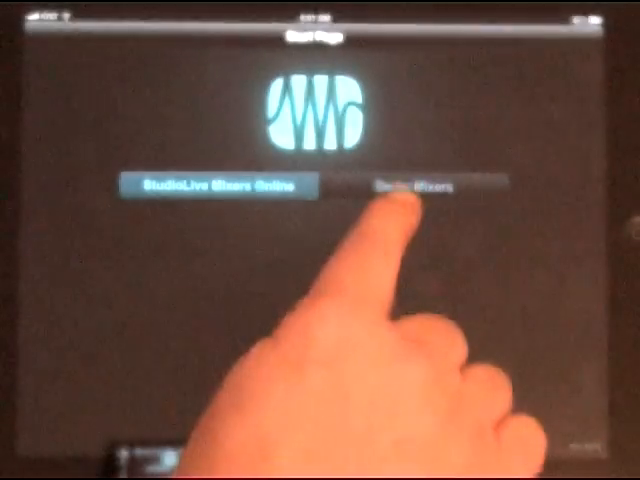
Step: Connect to the Demo SL 16.0.2 mixer from the Demo Mixers list
left_click(415, 186)
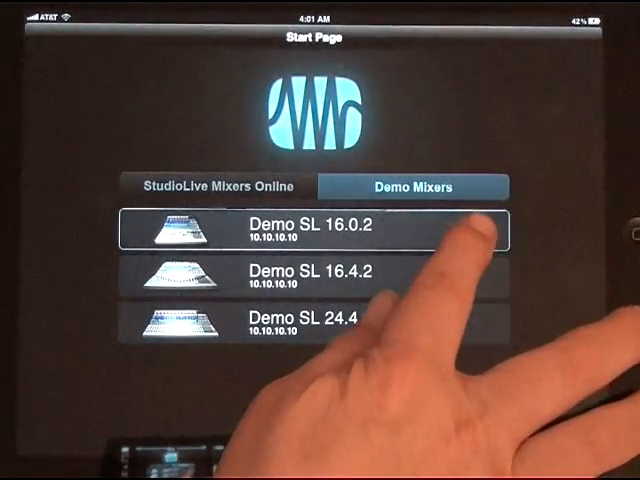
left_click(320, 230)
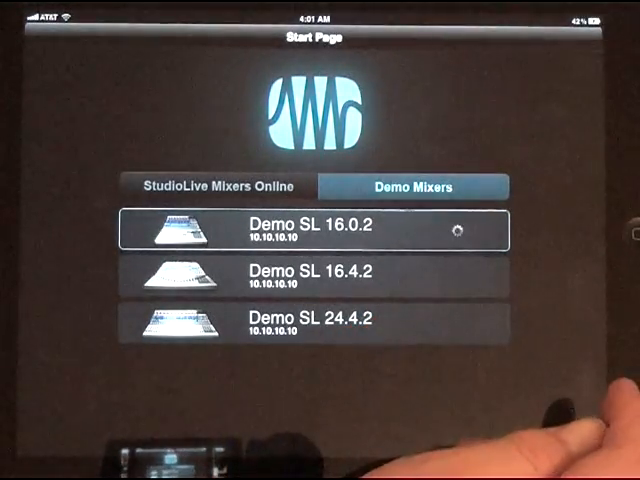
left_click(315, 228)
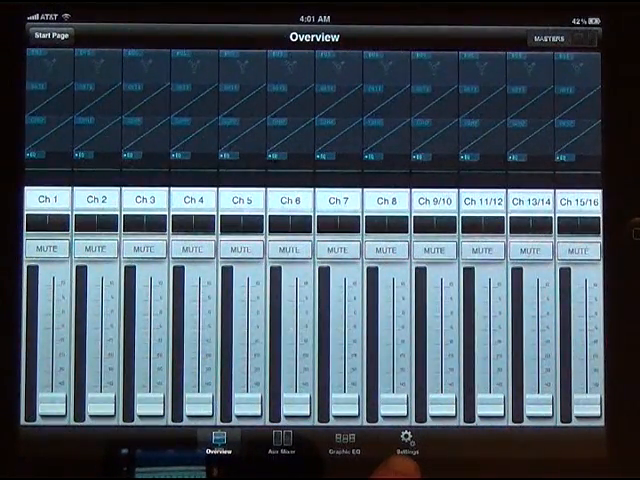
Step: Turn on Peak Hold metering in Settings and begin renaming channel 1 to JAKE
left_click(399, 445)
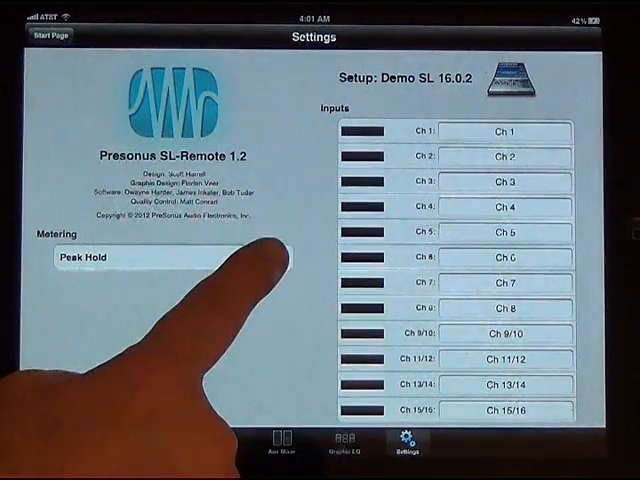
left_click(266, 257)
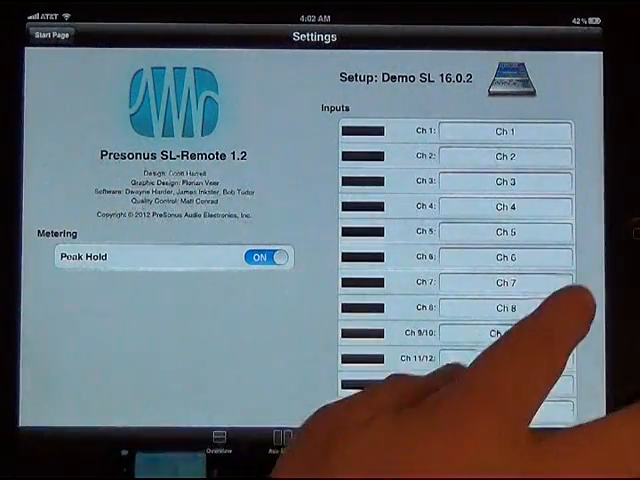
left_click(510, 131)
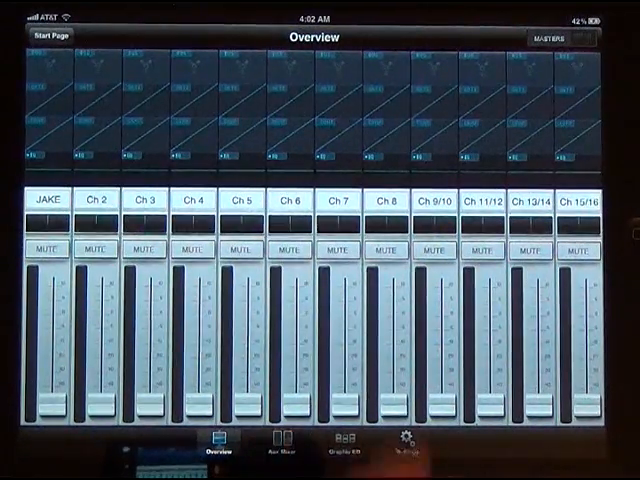
Step: View the FX A Ambience decay in the Aux Mix, then close it
left_click(283, 448)
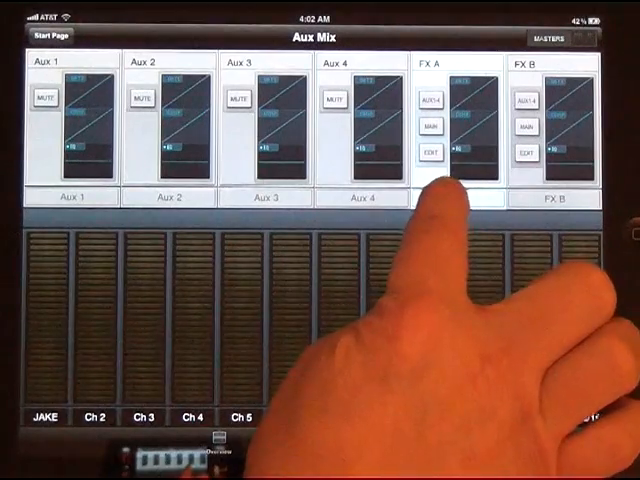
left_click(431, 155)
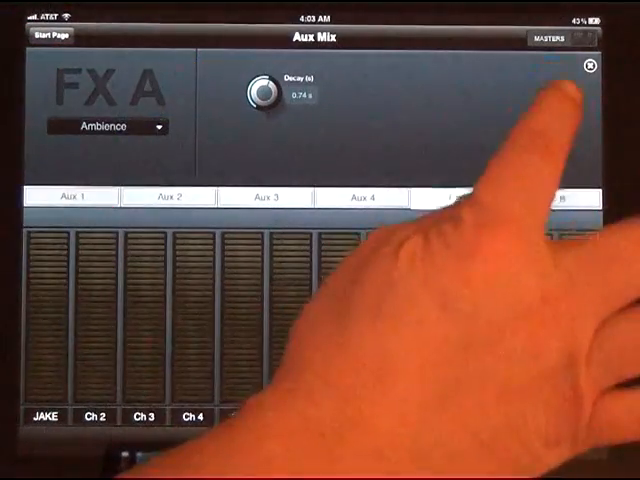
left_click(593, 70)
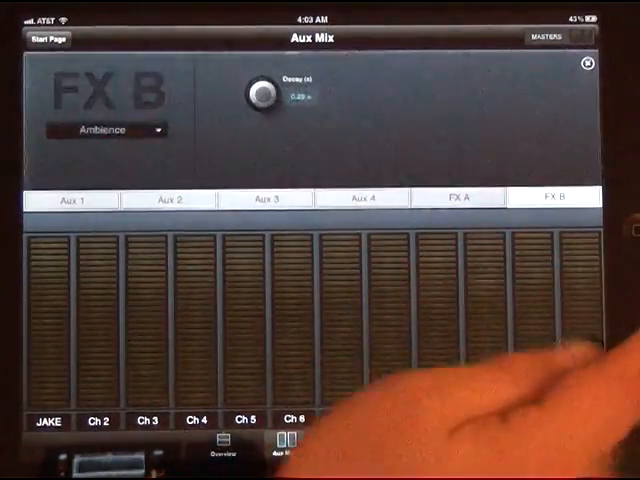
Step: Set FX B's effect type to Mono Delay and try TAP TEMPO
left_click(108, 130)
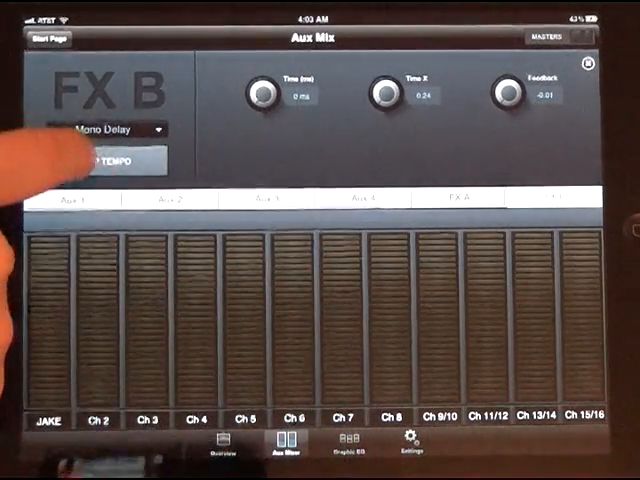
left_click(116, 160)
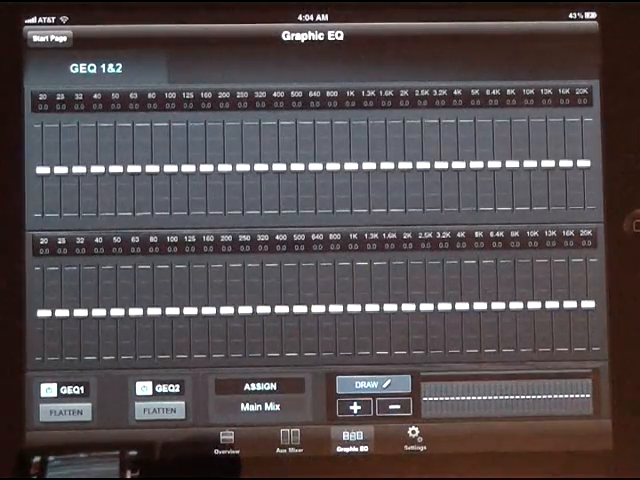
Step: Show the GEQ 1&2 graphic EQ sliders for the main mix
left_click(228, 447)
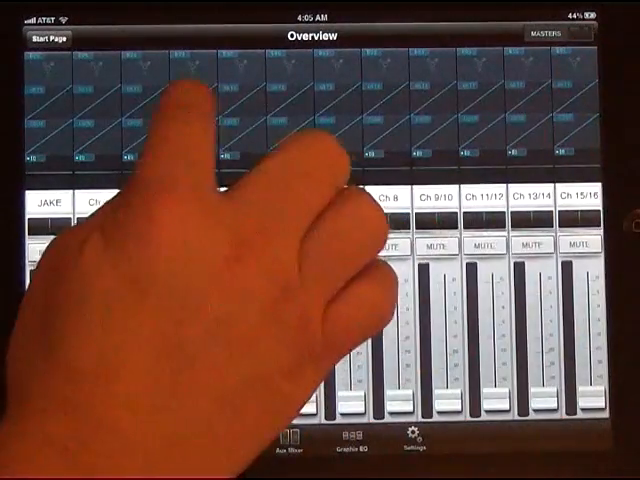
Step: Open channel 4's Gate and Phase panel, gate threshold at -84 dB
left_click(191, 200)
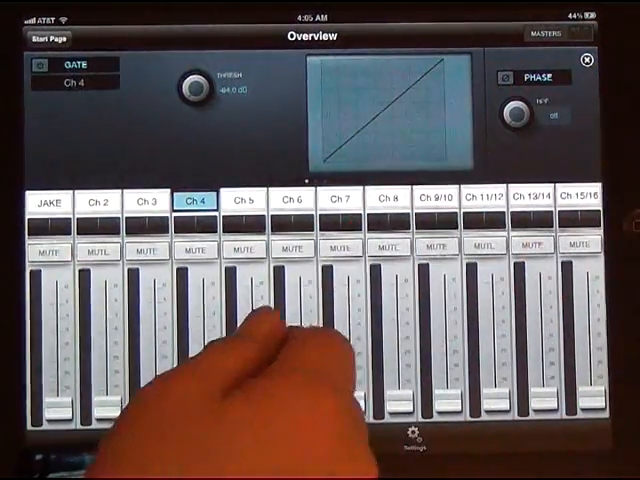